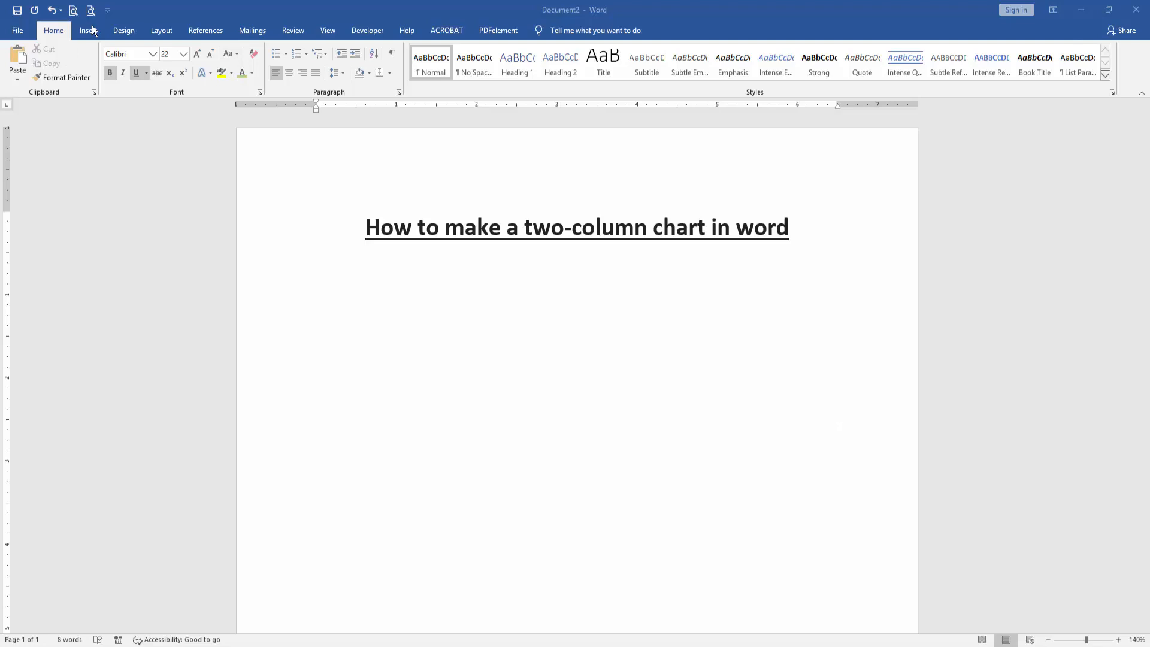
# Insert a Clustered Column chart below the underlined heading via Insert > Chart
pyautogui.click(88, 30)
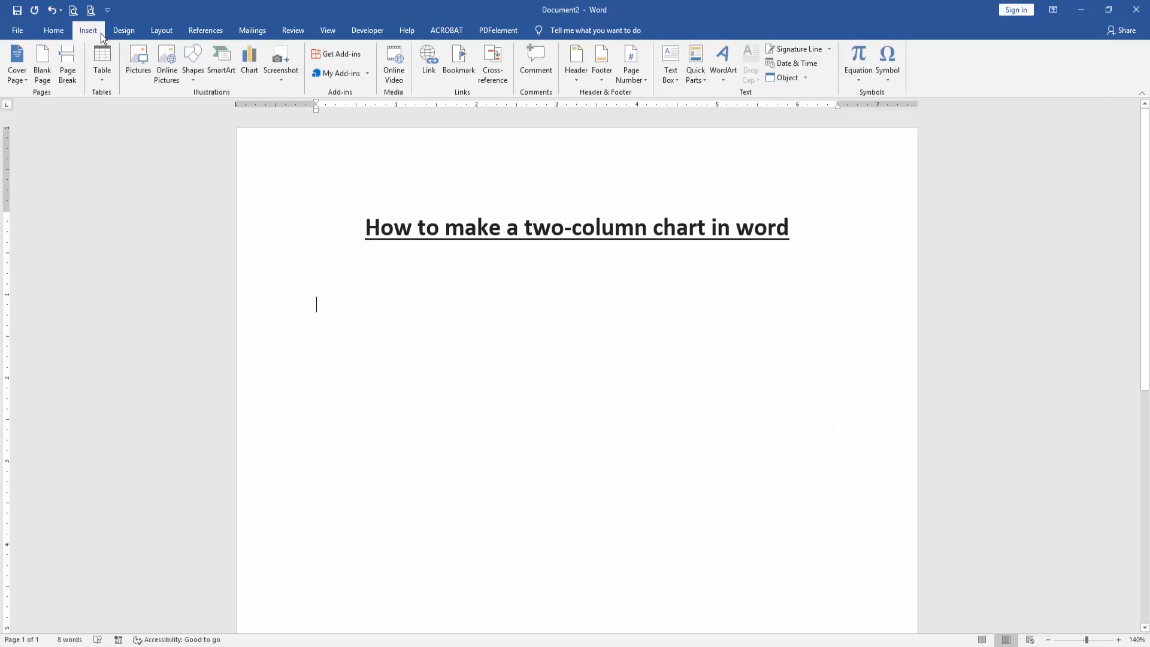
pyautogui.click(249, 62)
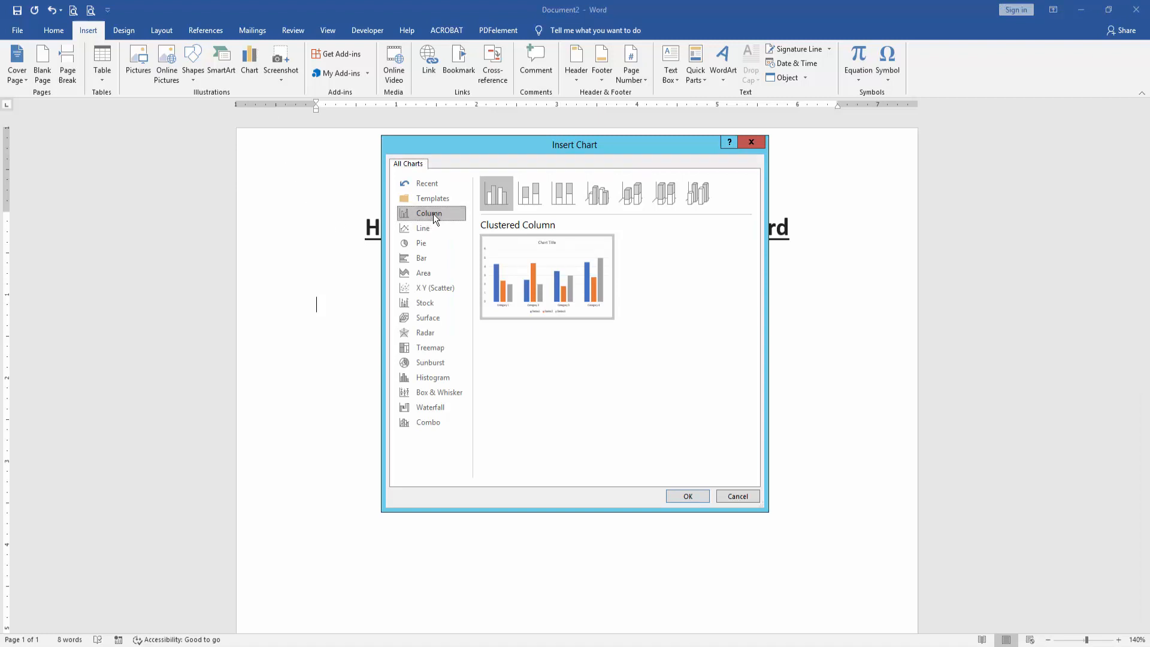
pyautogui.moveTo(496, 191)
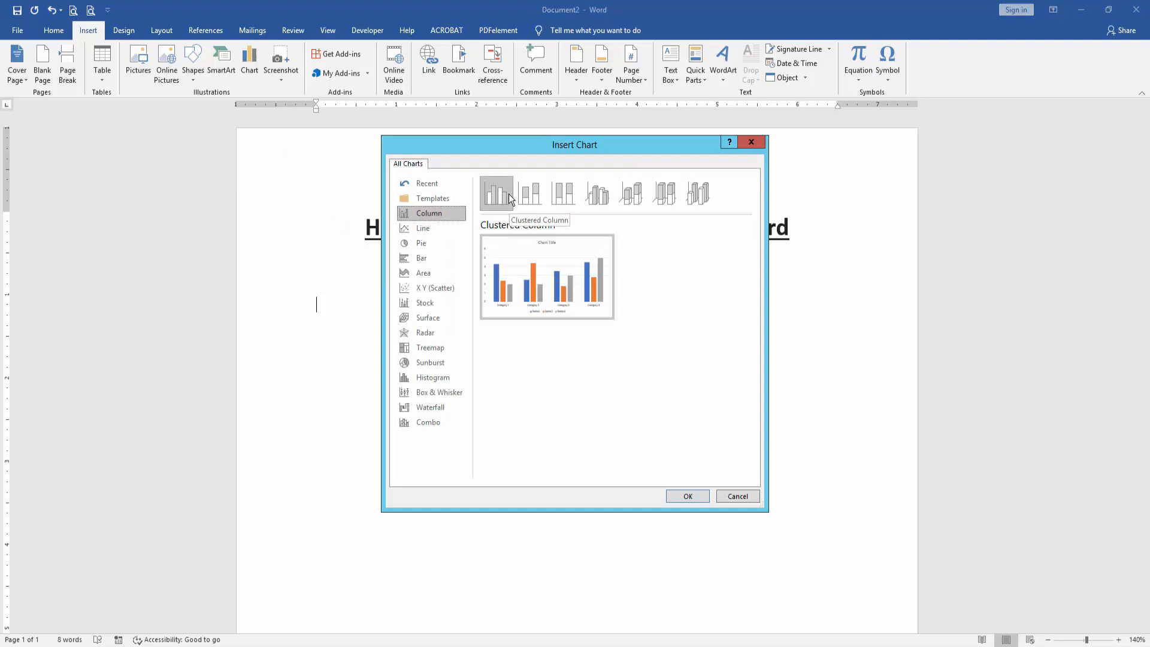
pyautogui.click(737, 496)
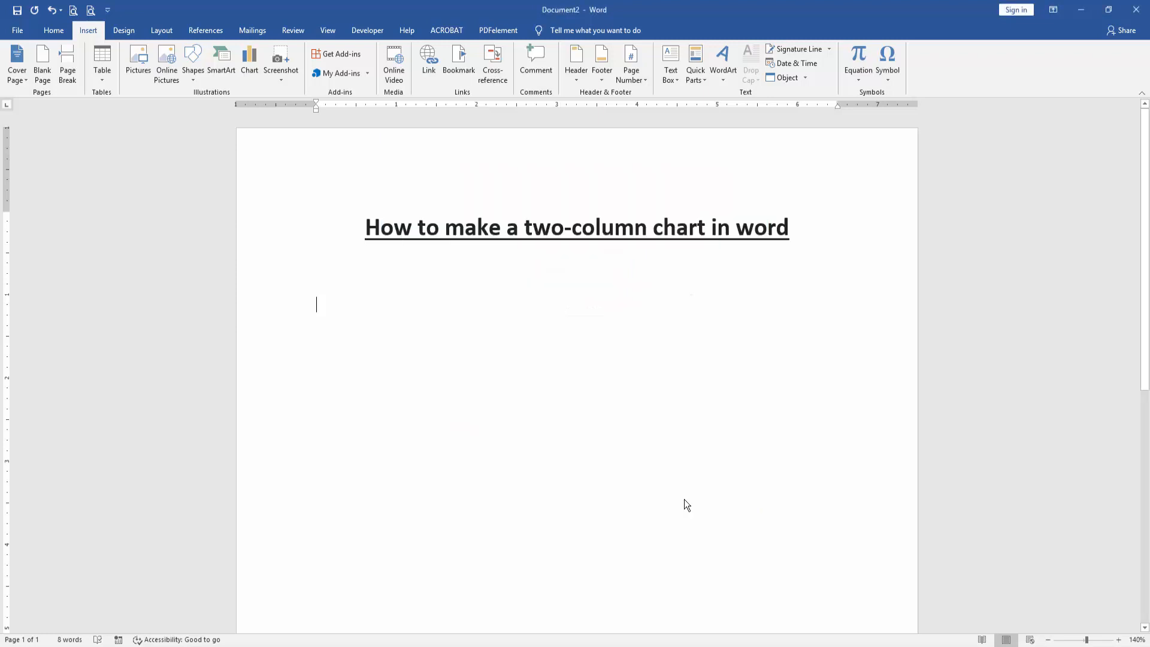
# Move the chart's data grid aside and acknowledge the open-data-grid message when retrying Insert > Chart
pyautogui.click(249, 63)
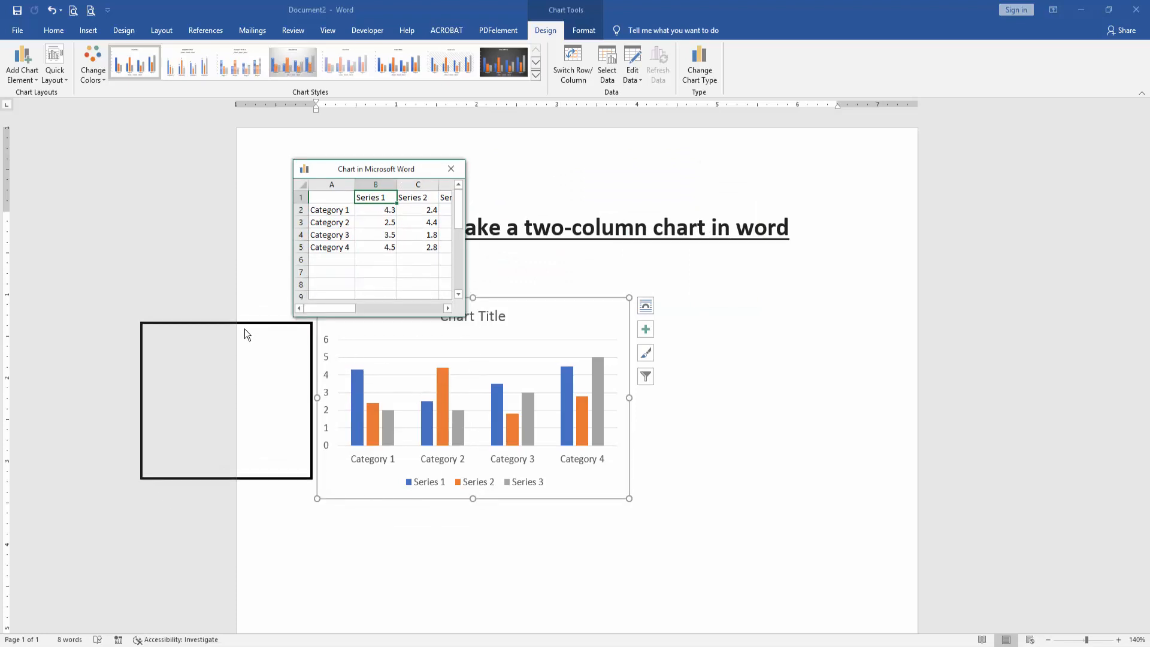
pyautogui.moveTo(378, 168); pyautogui.dragTo(226, 331)
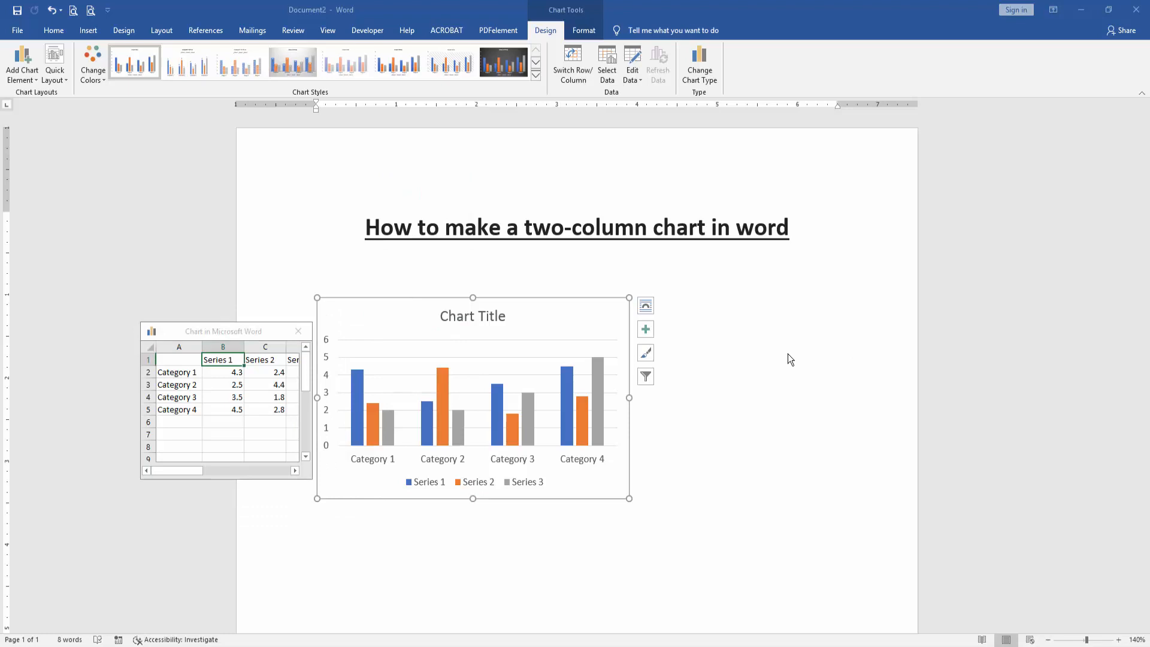
pyautogui.click(87, 30)
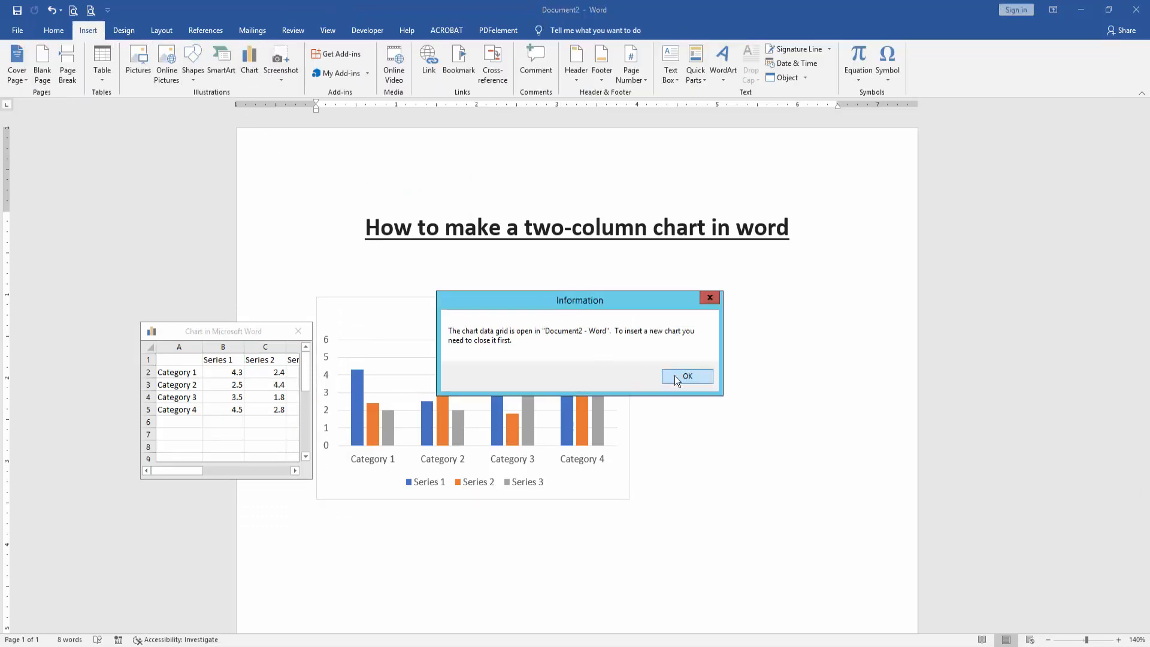
pyautogui.click(686, 376)
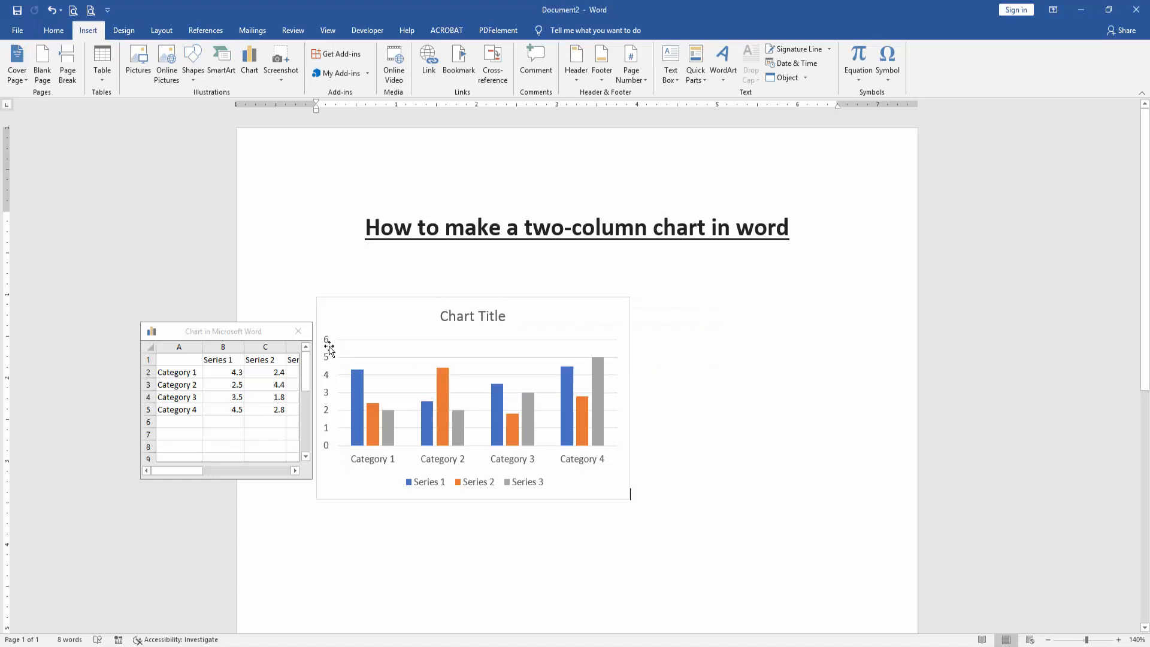
# Close the first chart's data grid and insert a second Clustered Column chart beneath it
pyautogui.click(299, 331)
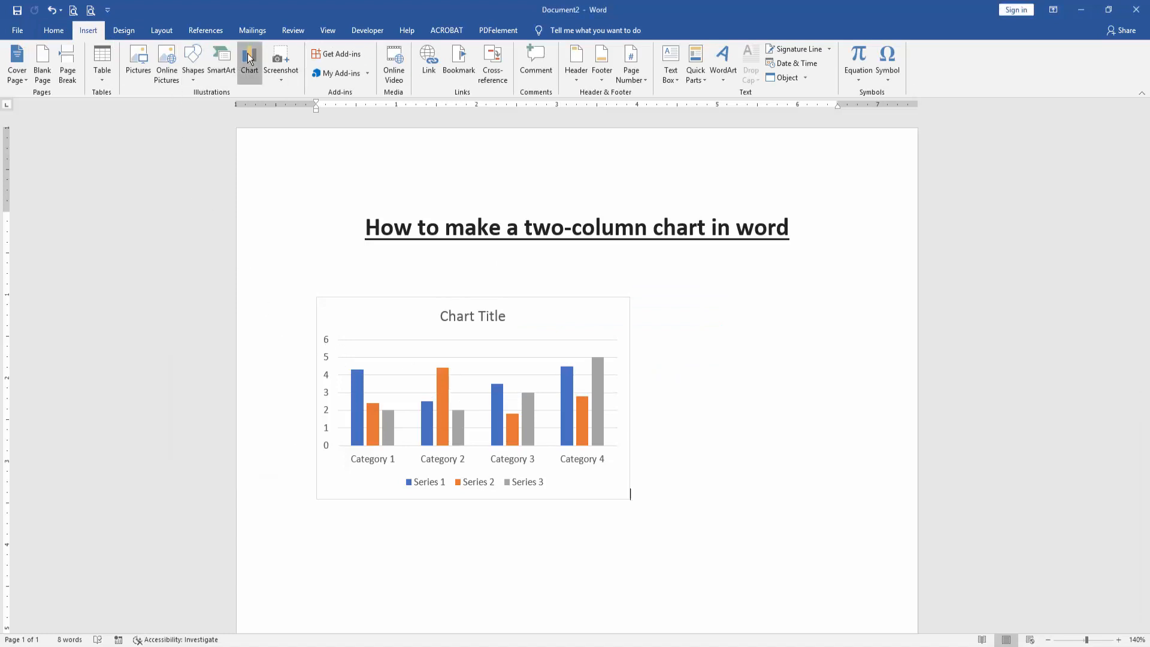
pyautogui.click(249, 59)
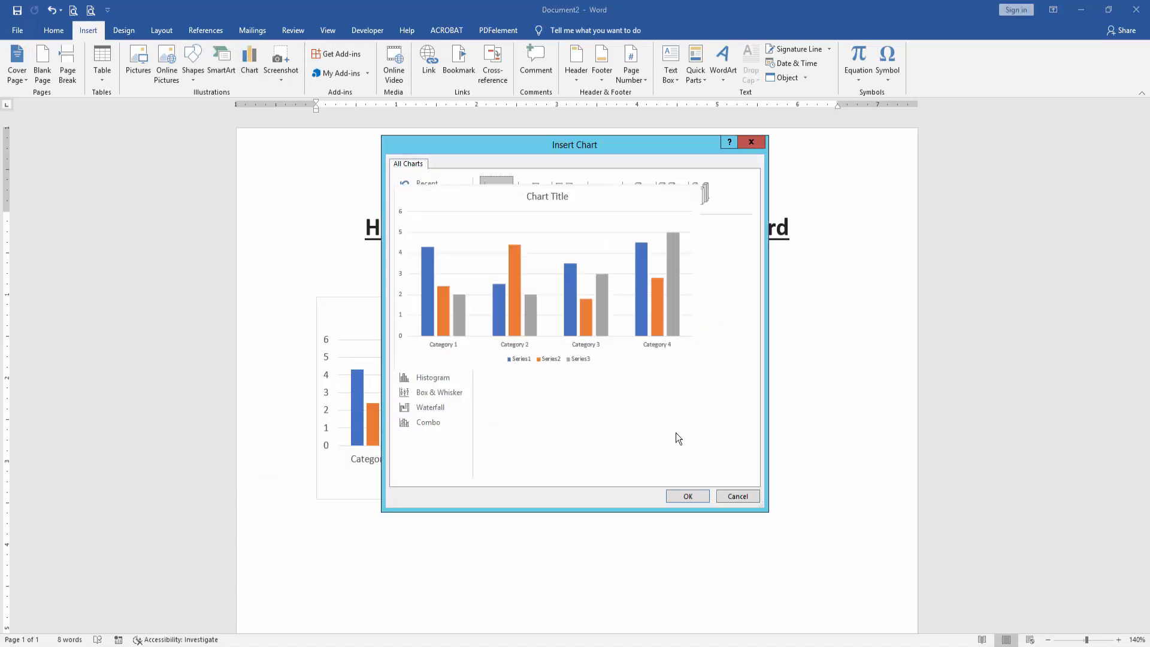
pyautogui.click(688, 496)
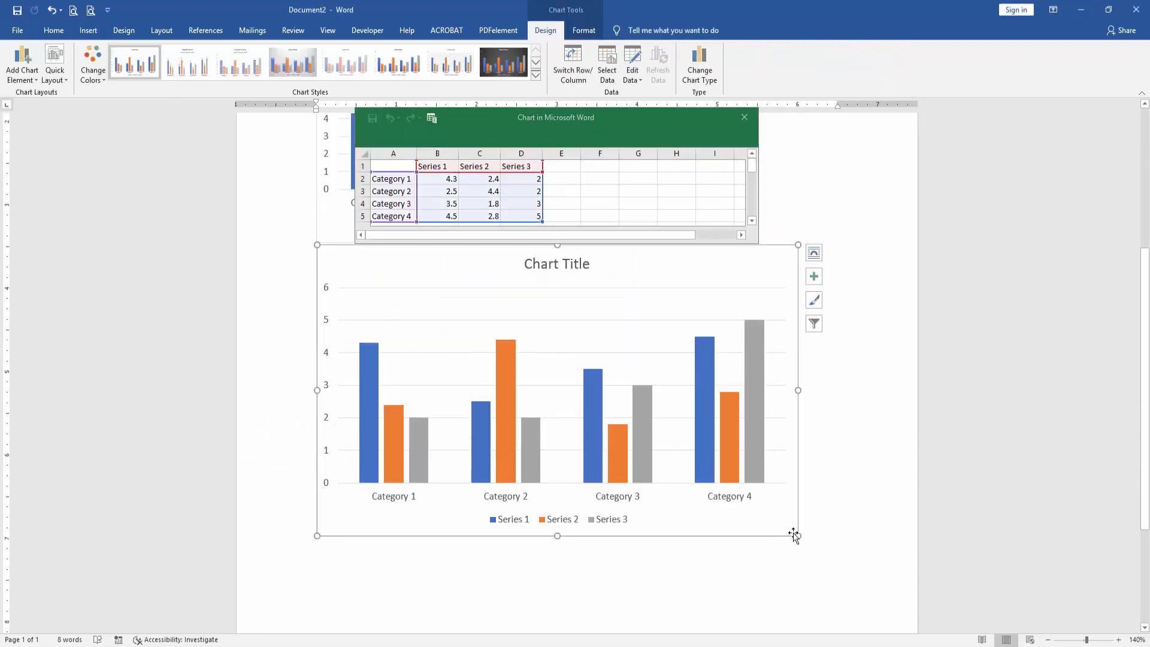
# Resize the second chart to match the first and close its data window
pyautogui.moveTo(798, 533); pyautogui.dragTo(597, 436)
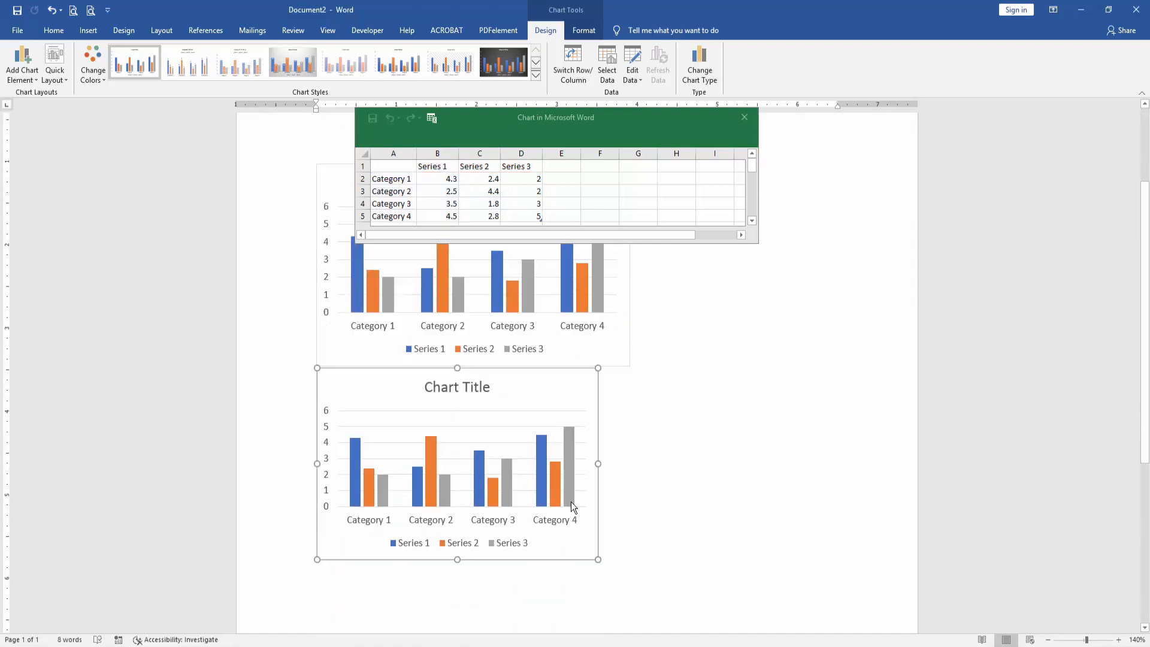
pyautogui.moveTo(598, 560); pyautogui.dragTo(629, 582)
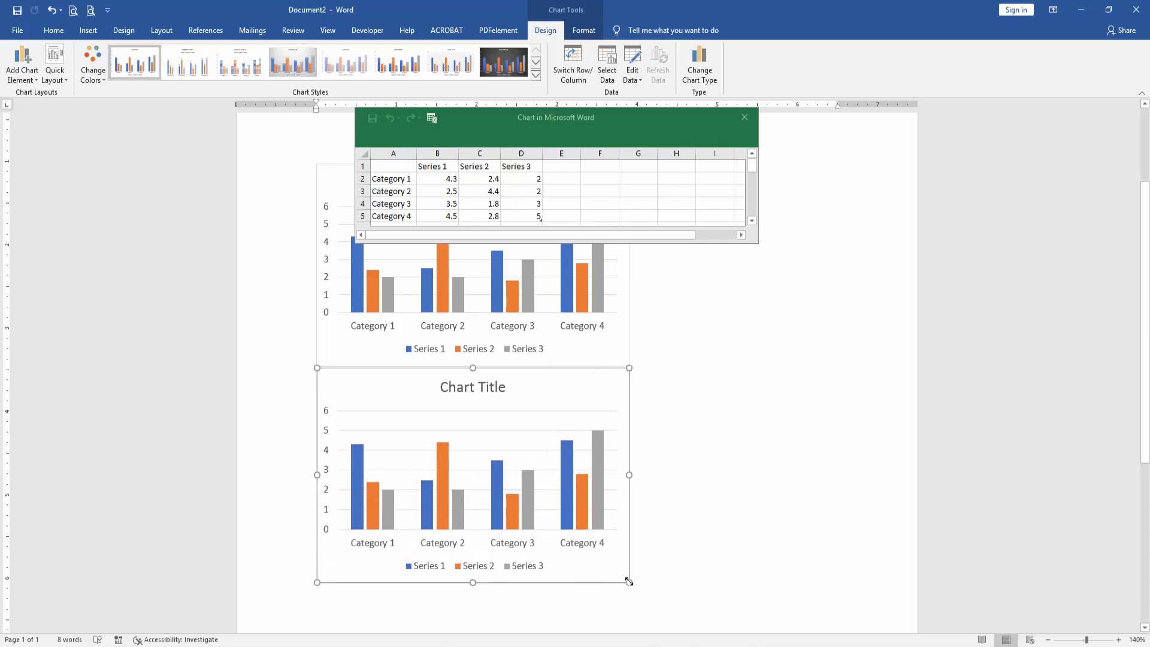
pyautogui.click(743, 118)
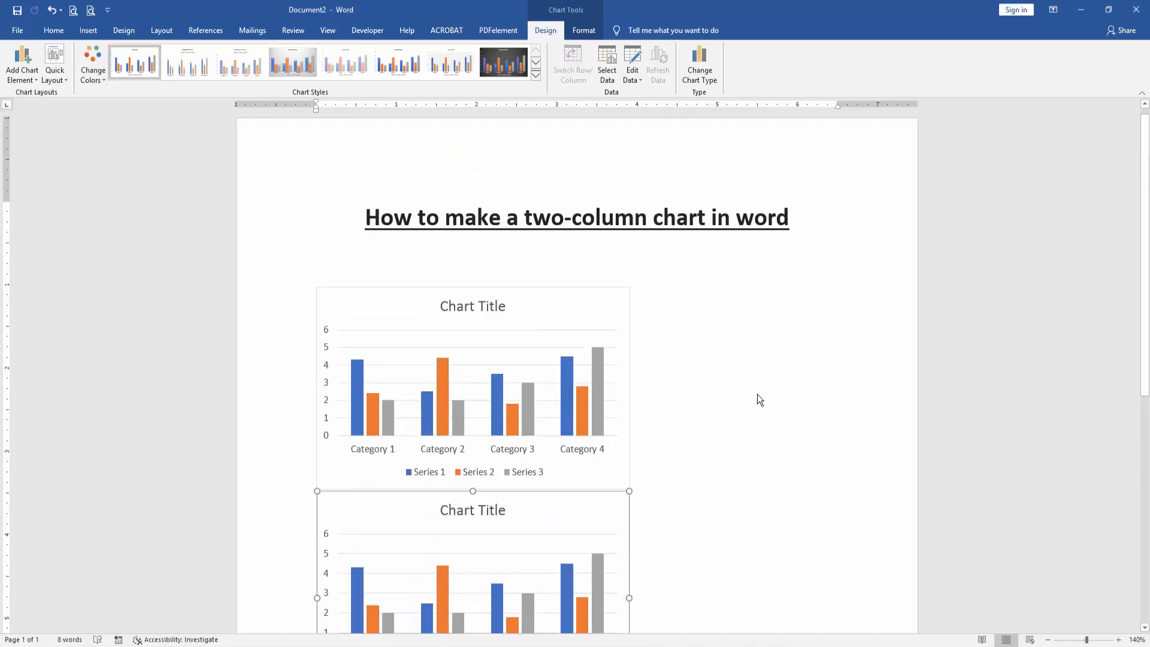
# Rename the chart titles to CHART -01 and CHART -2
pyautogui.click(472, 306)
pyautogui.write('C')
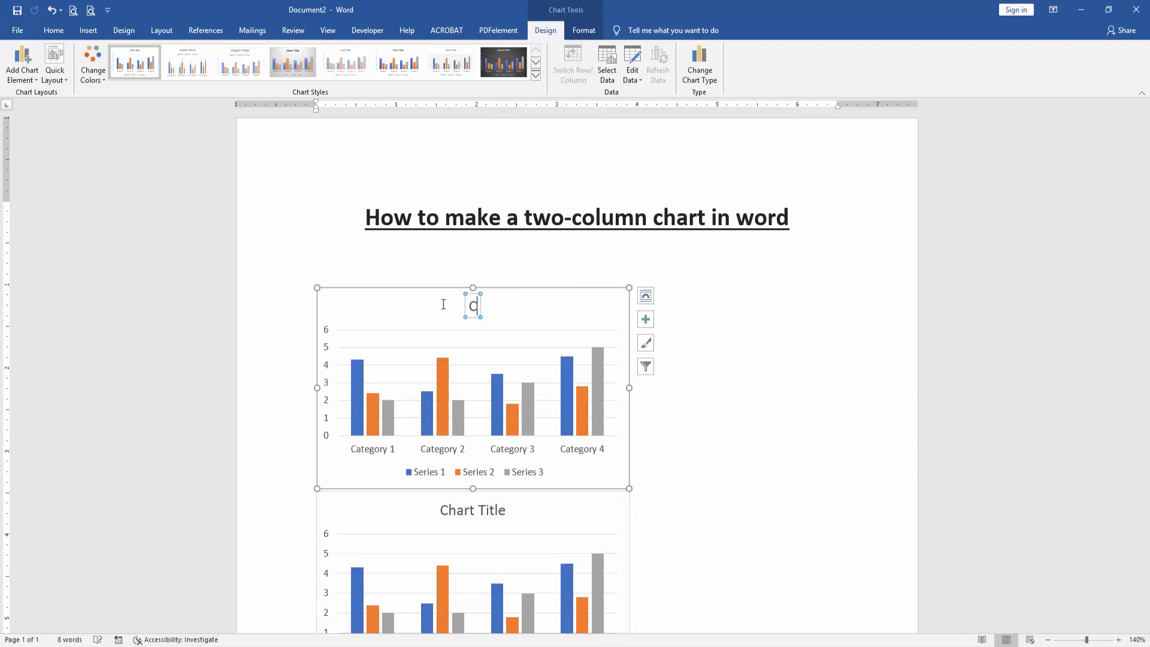
pyautogui.write('HART')
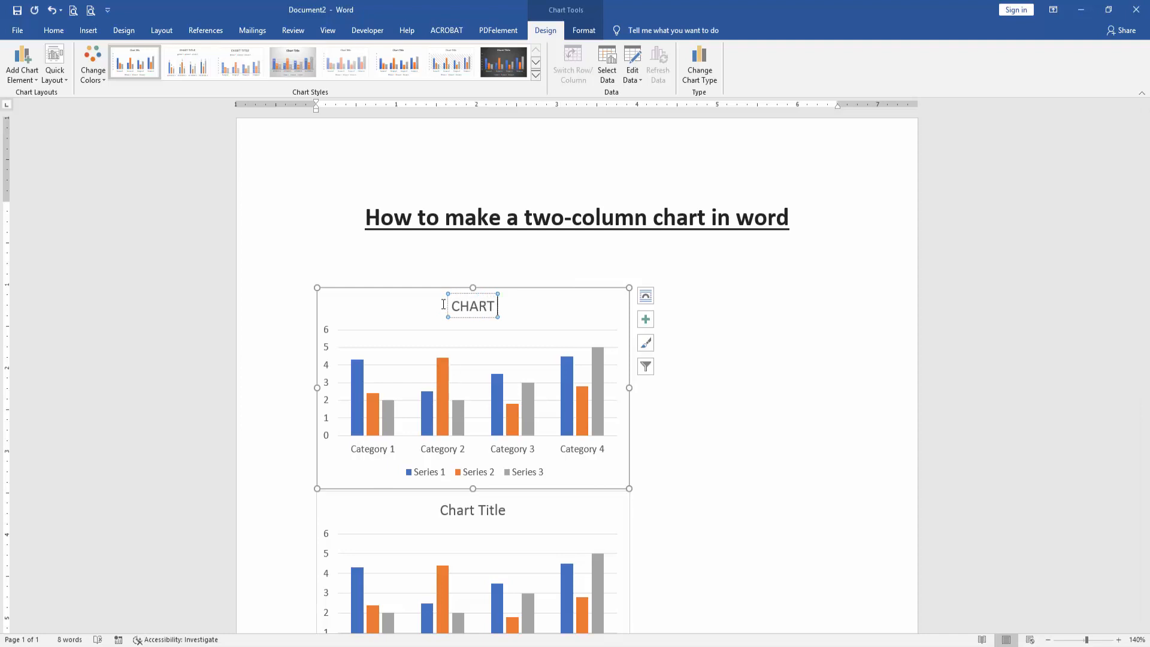
pyautogui.write('-01')
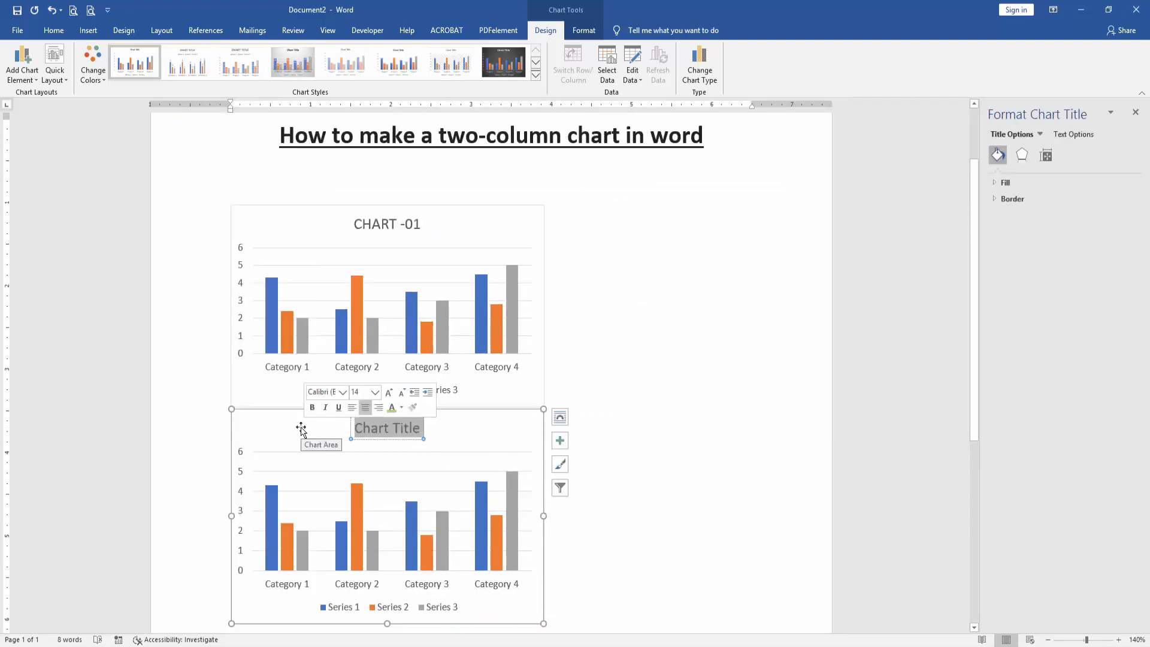
pyautogui.write('CHART')
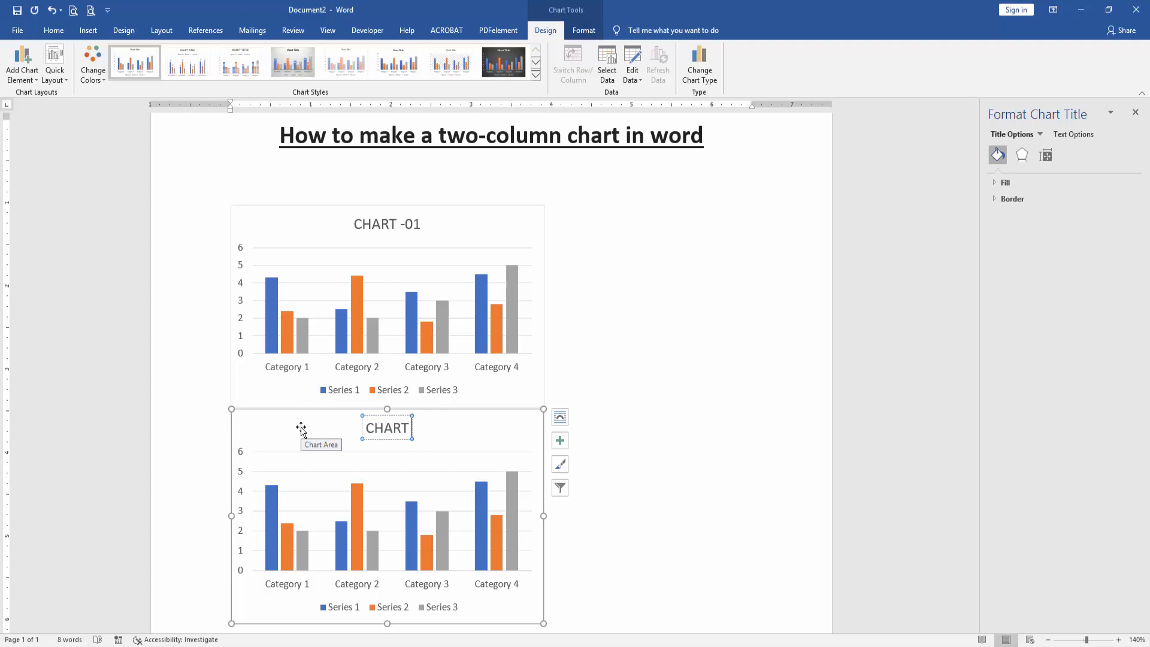
pyautogui.write('-2')
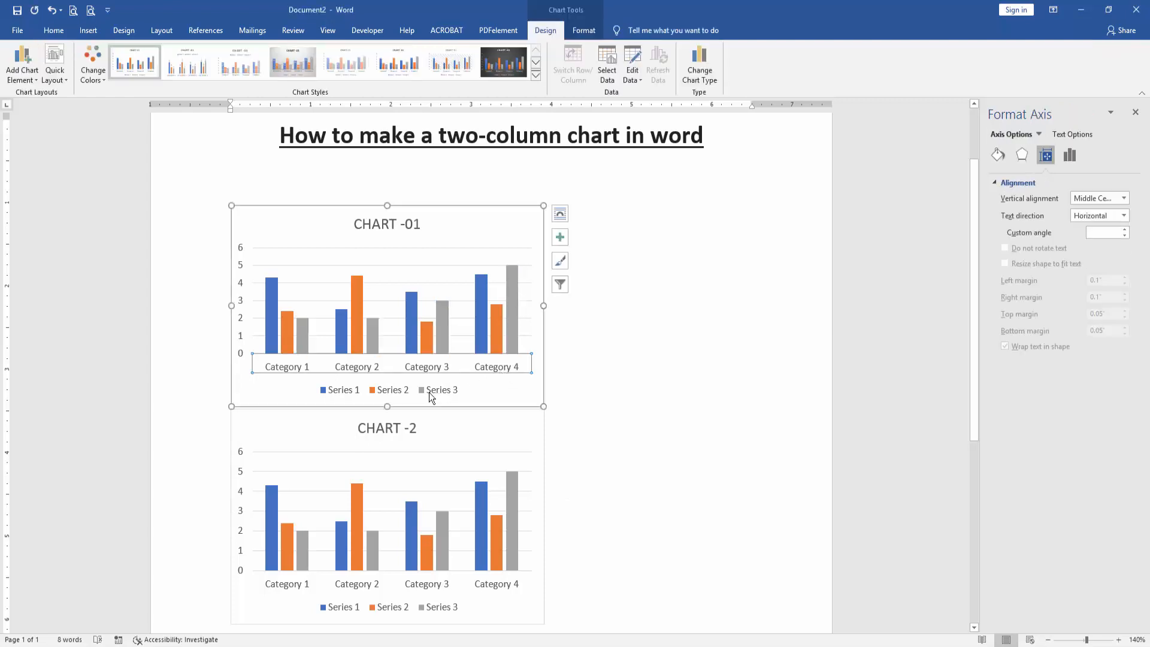
pyautogui.moveTo(392, 228)
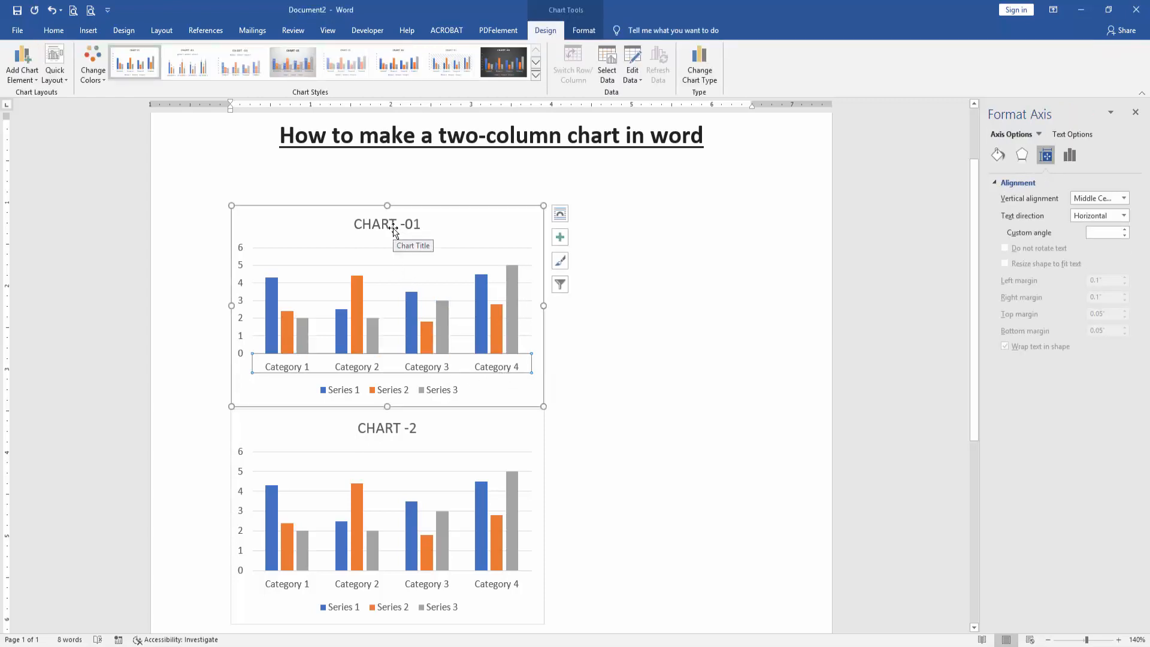
# Select the CHART -01 chart area and bring up Edit Data from its context menu
pyautogui.click(387, 224)
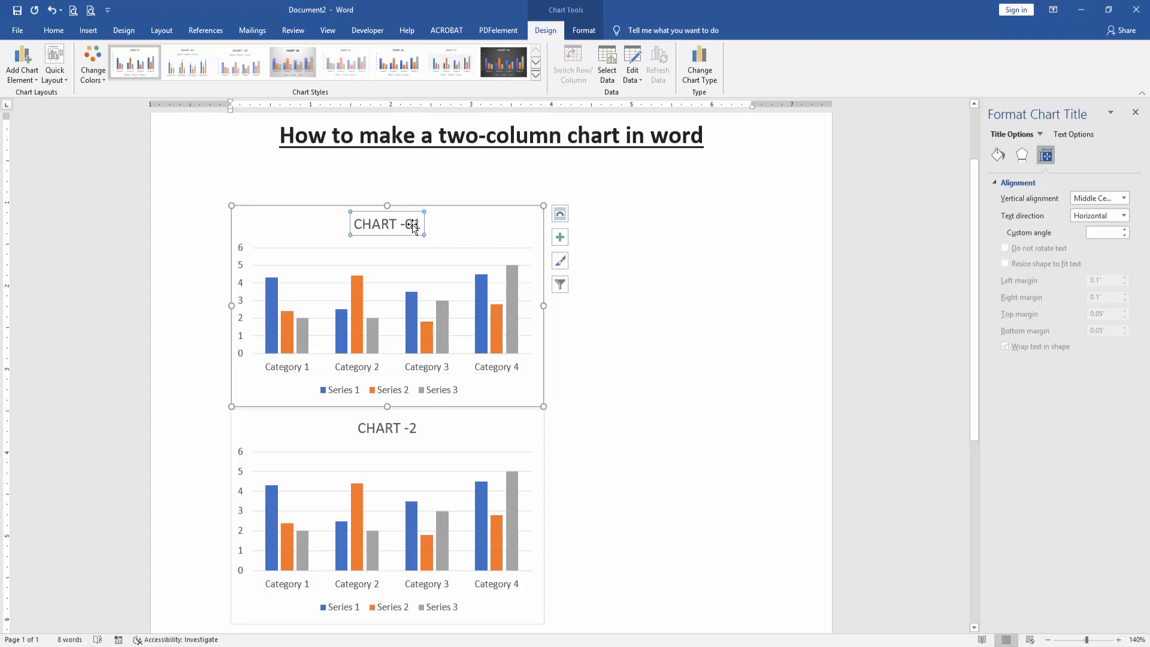
pyautogui.click(514, 205)
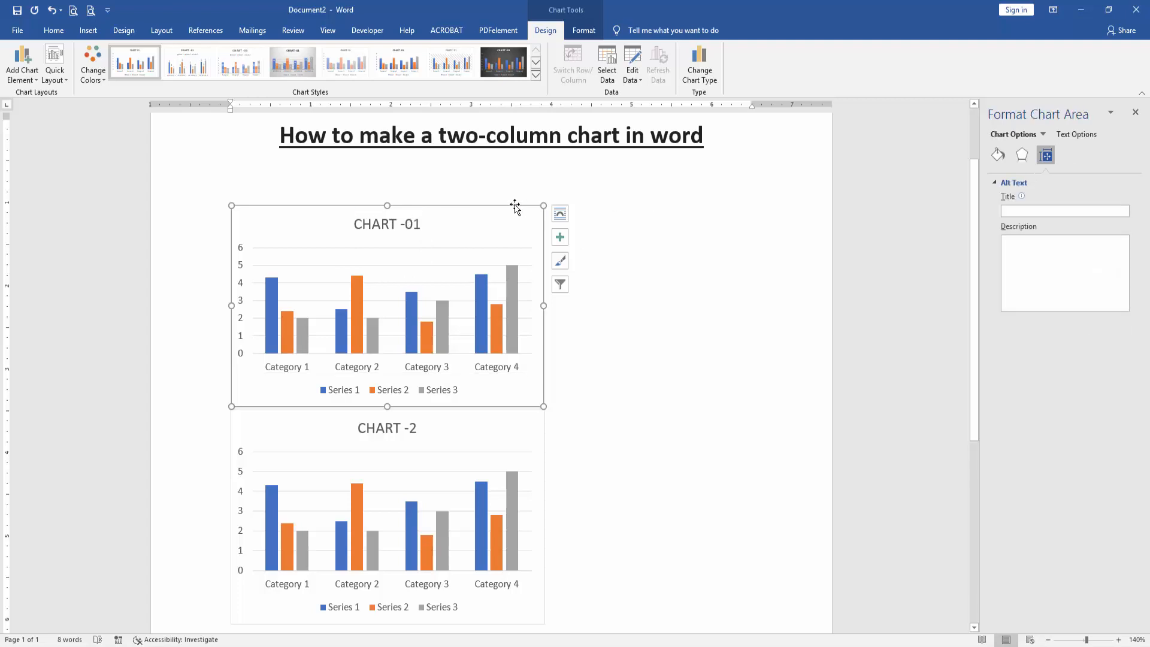
pyautogui.rightClick(515, 205)
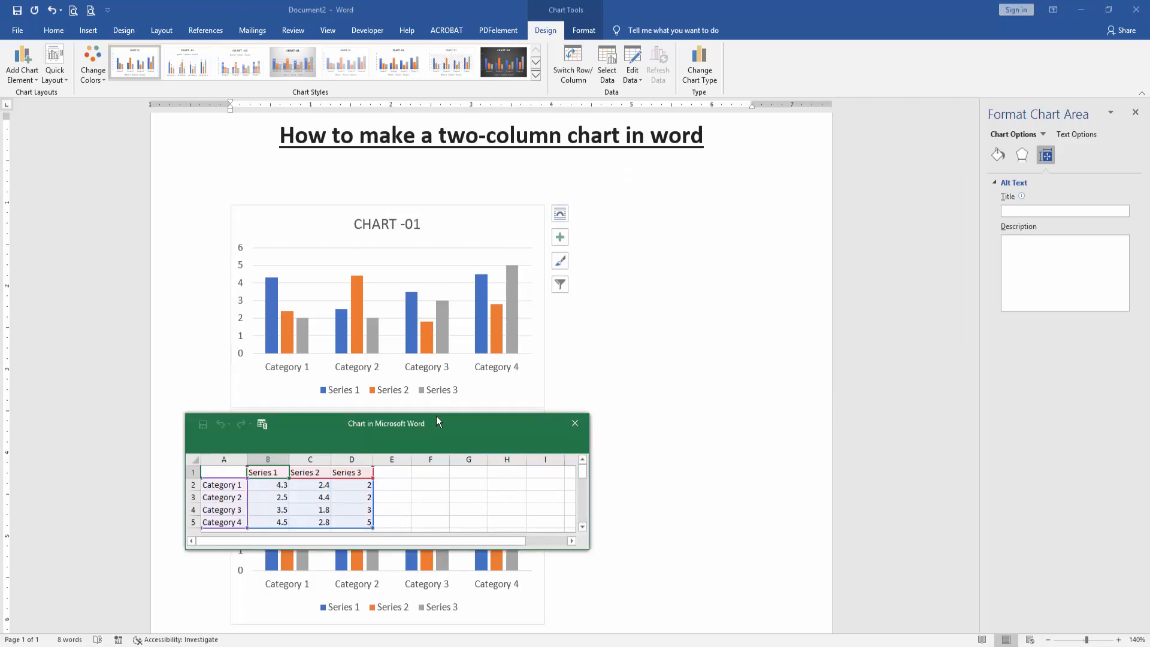
# Rename Series 1 to bd in CHART -01's data sheet, then close the sheet and Format Chart Area pane
pyautogui.moveTo(386, 423); pyautogui.dragTo(784, 188)
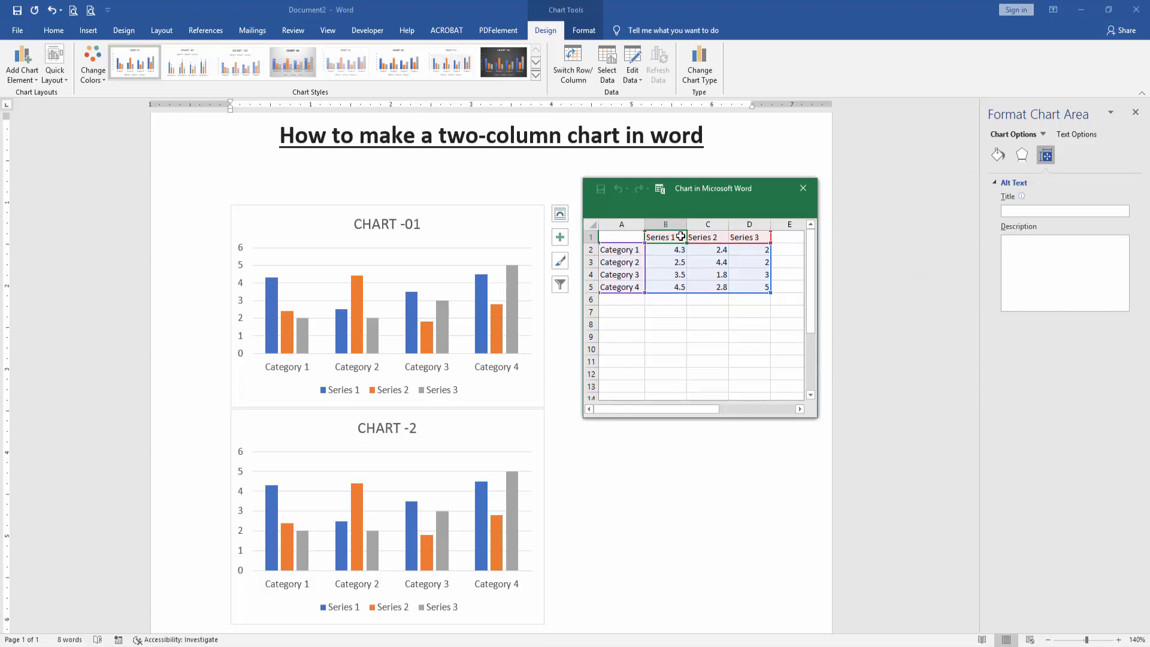
pyautogui.write('bd')
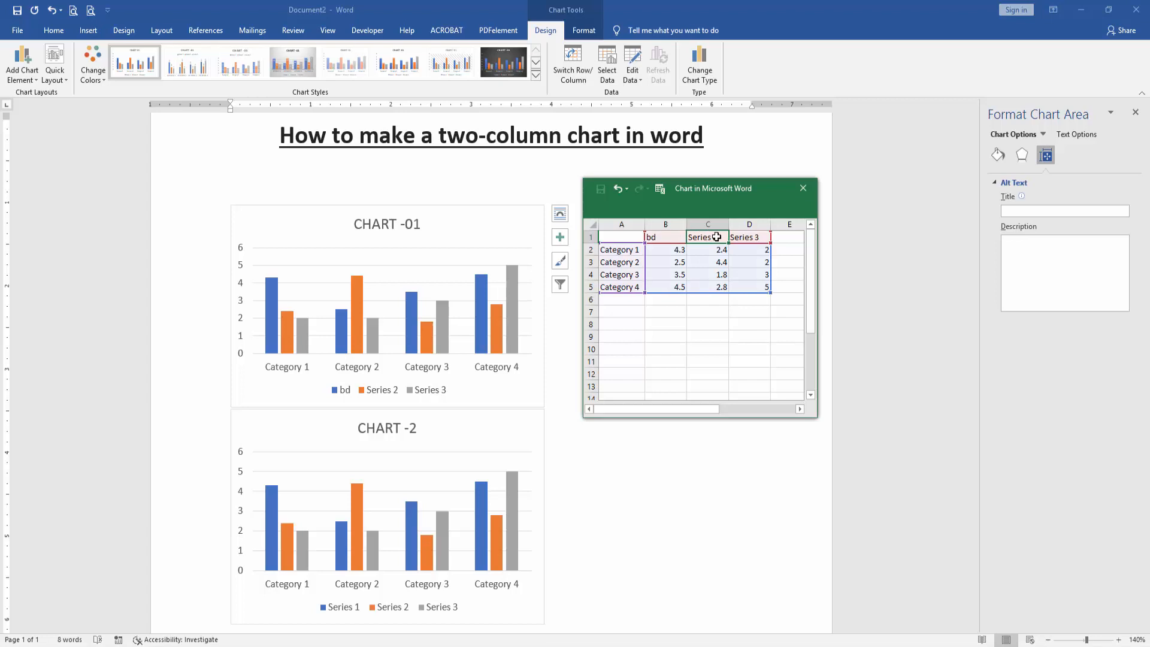
pyautogui.click(803, 188)
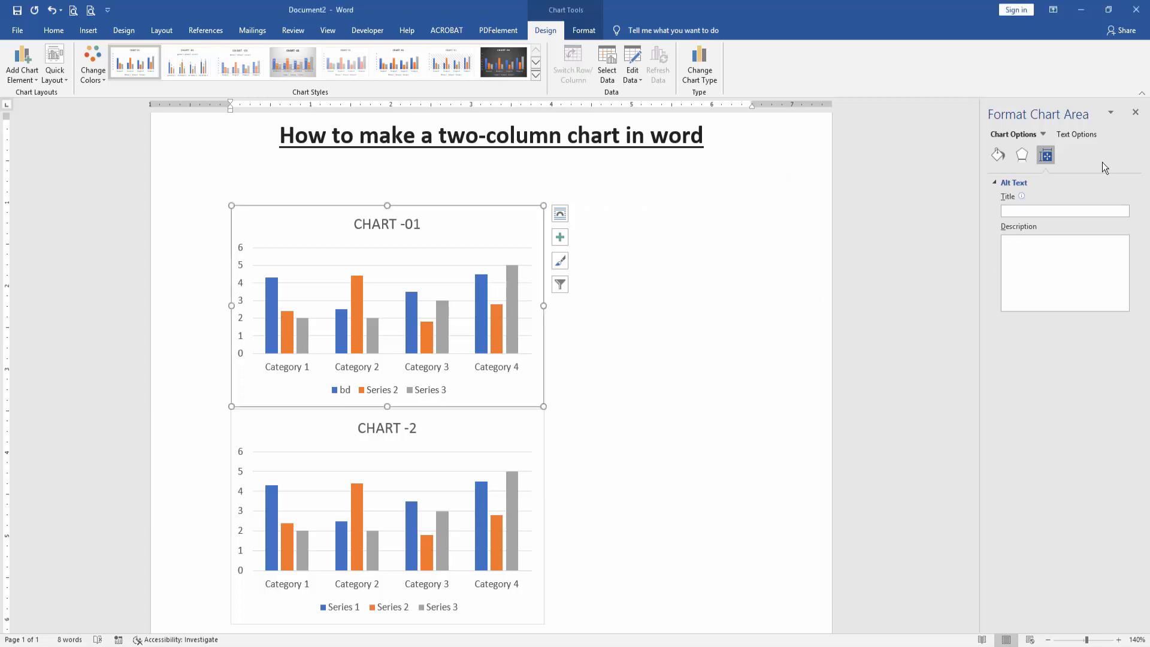
pyautogui.click(869, 306)
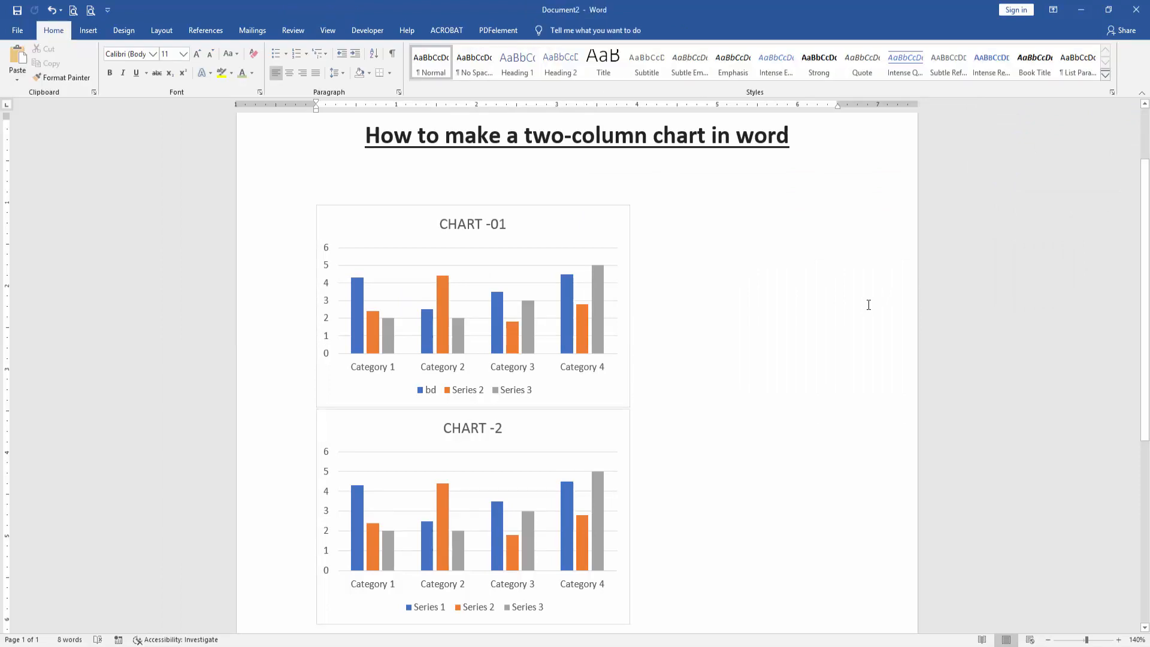